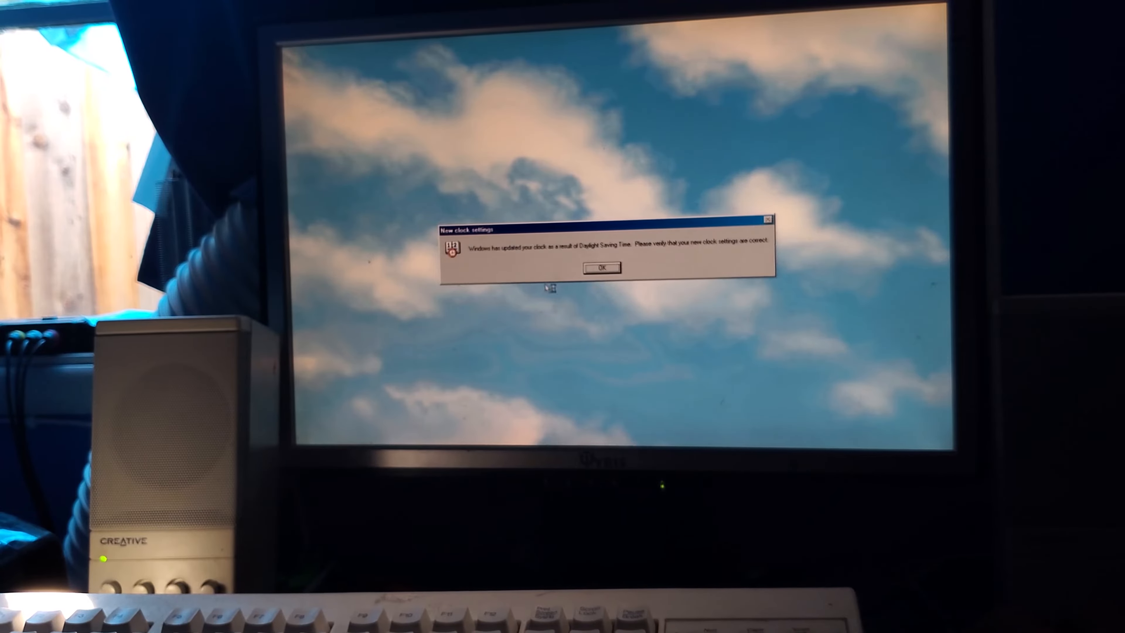
- Acknowledge the 'New clock settings' Daylight Saving Time notice with OK
click(600, 267)
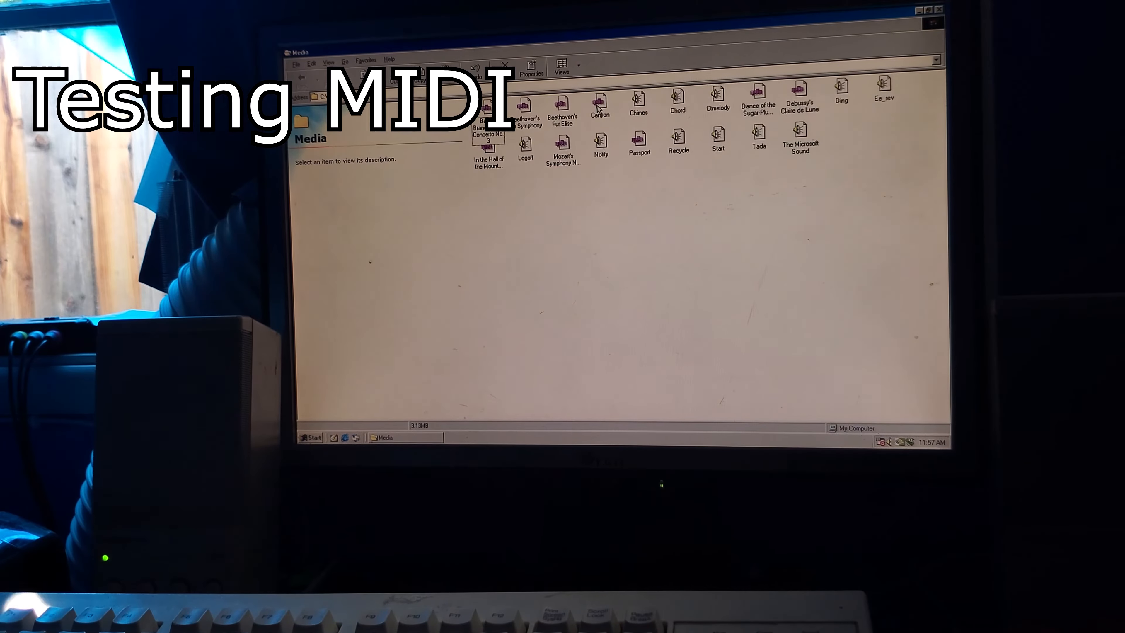
- Play Canyon.mid from C:\WINDOWS\MEDIA in Windows Media Player to test MIDI sound
click(600, 105)
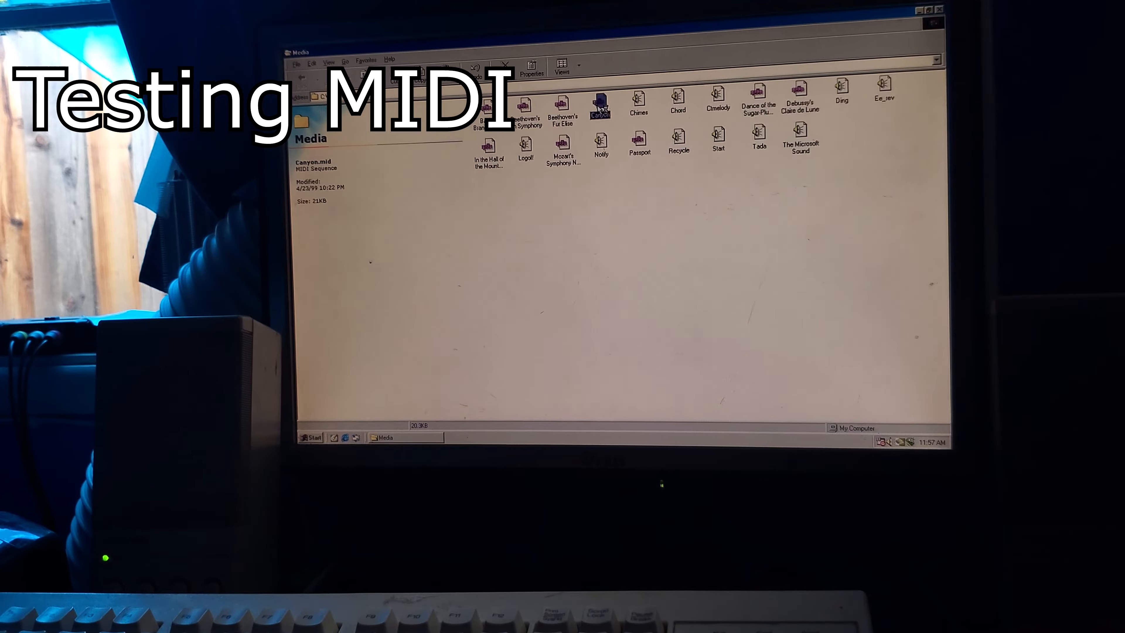
double_click(600, 105)
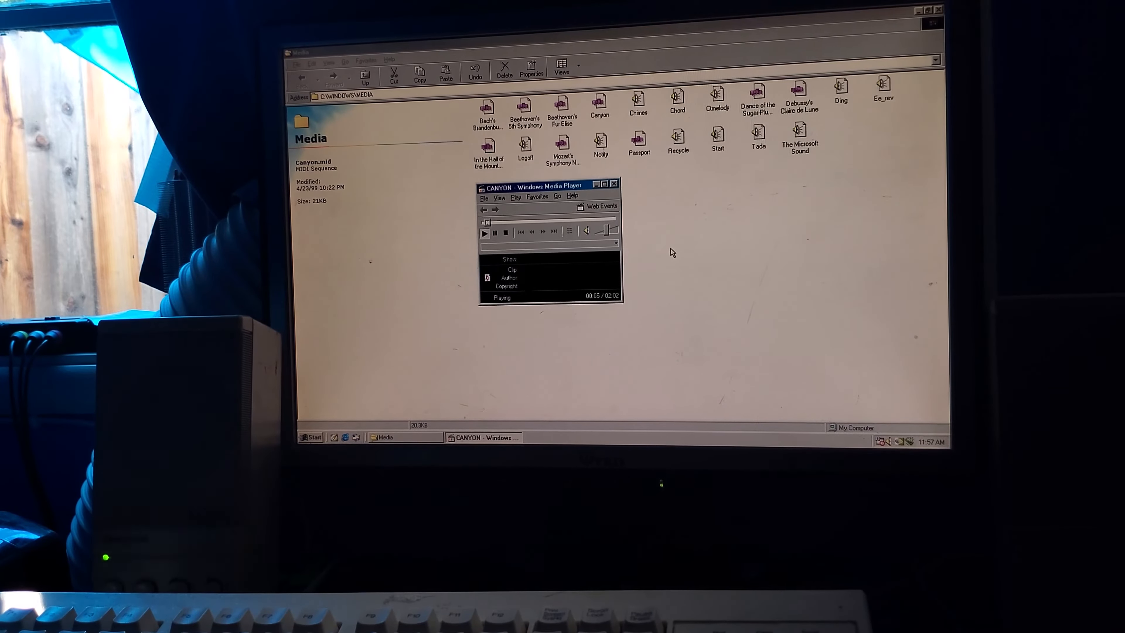
double_click(640, 139)
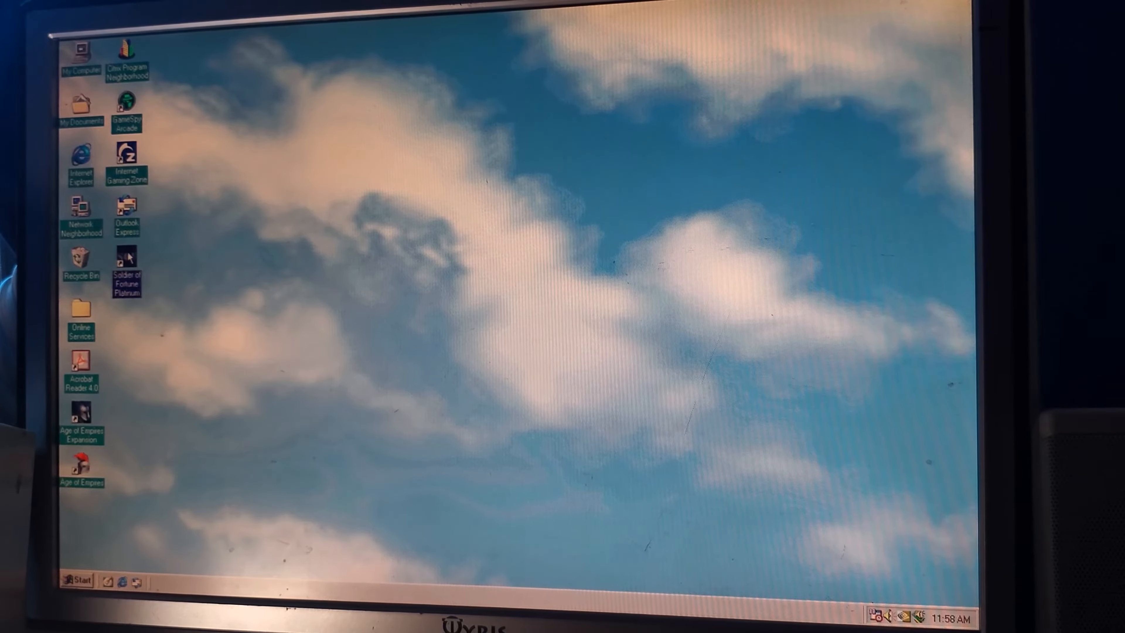
- Launch Soldier of Fortune Platinum from its desktop shortcut
double_click(127, 259)
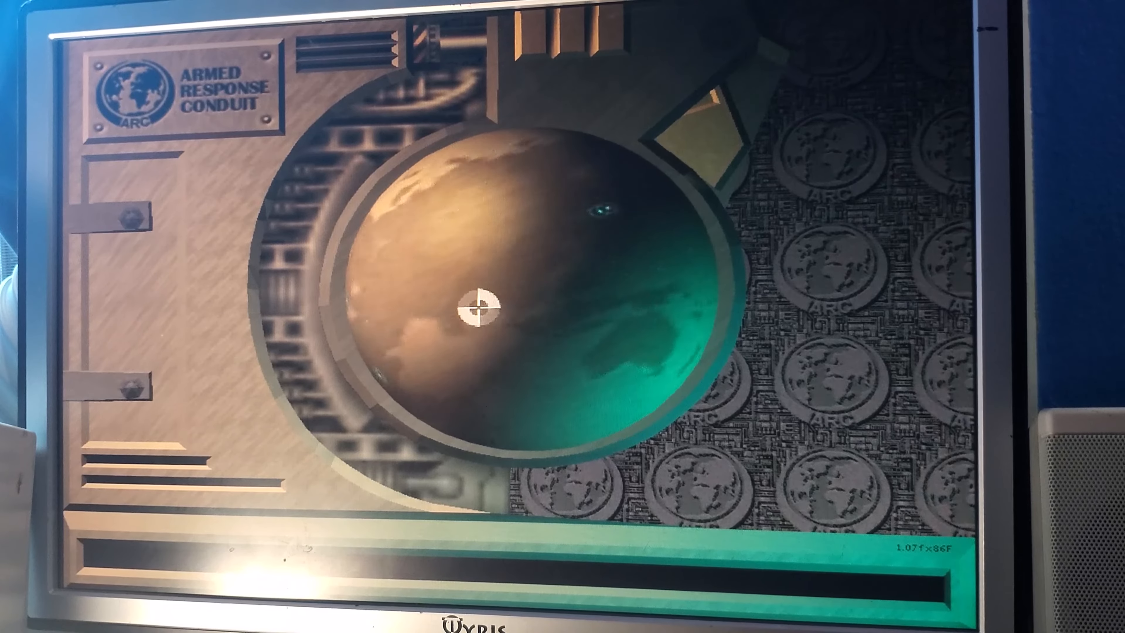